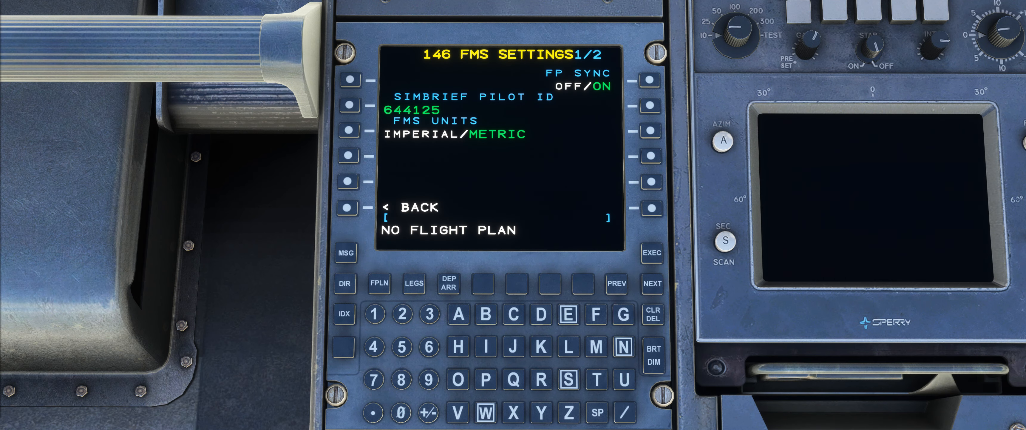
pyautogui.moveTo(264, 336)
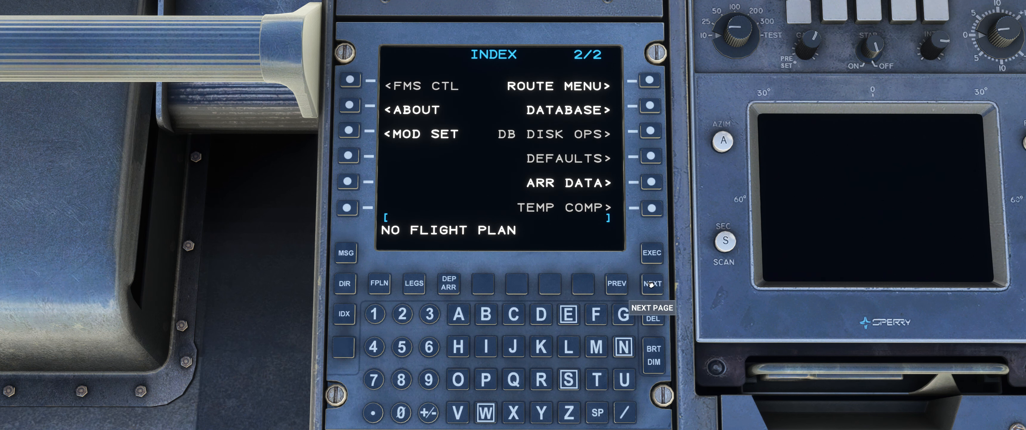
# Recall the SimBrief EGPF–EGLL flight plan from the route menu into the FMS
pyautogui.click(648, 80)
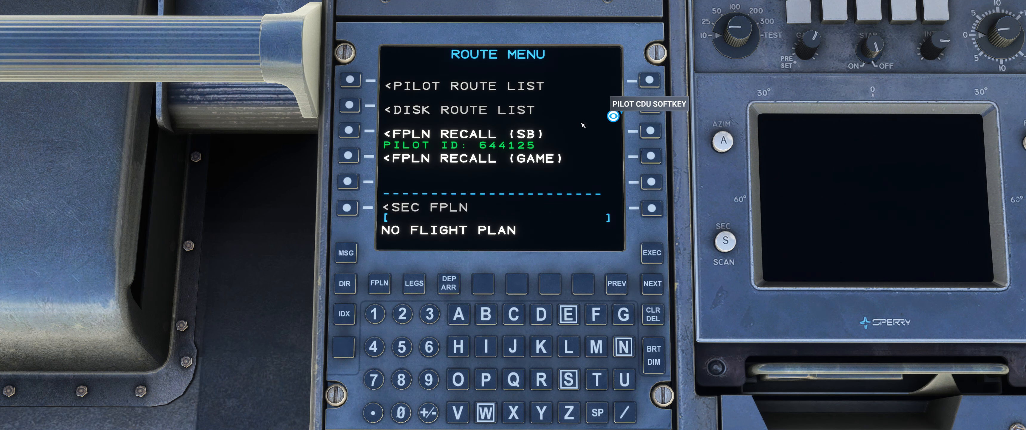
pyautogui.click(350, 130)
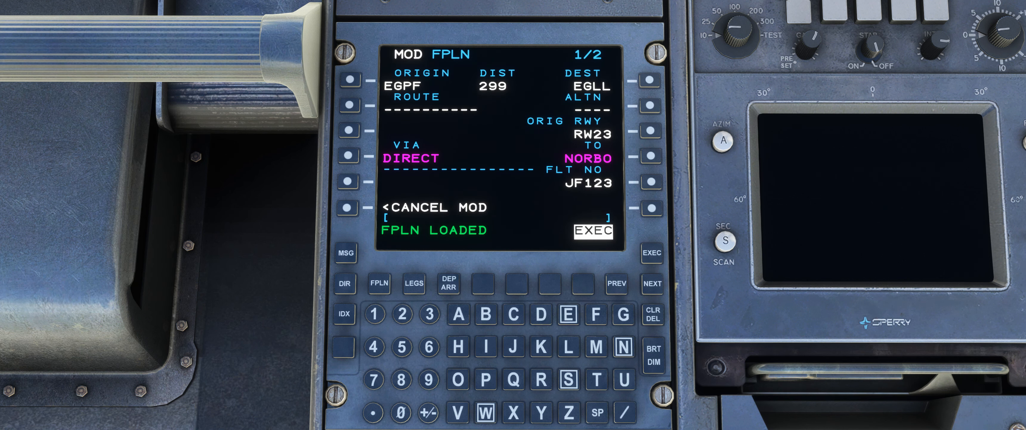
# Review FPLN page 2/2 through T256 and L612 to NUGRA, then execute the plan
pyautogui.click(652, 284)
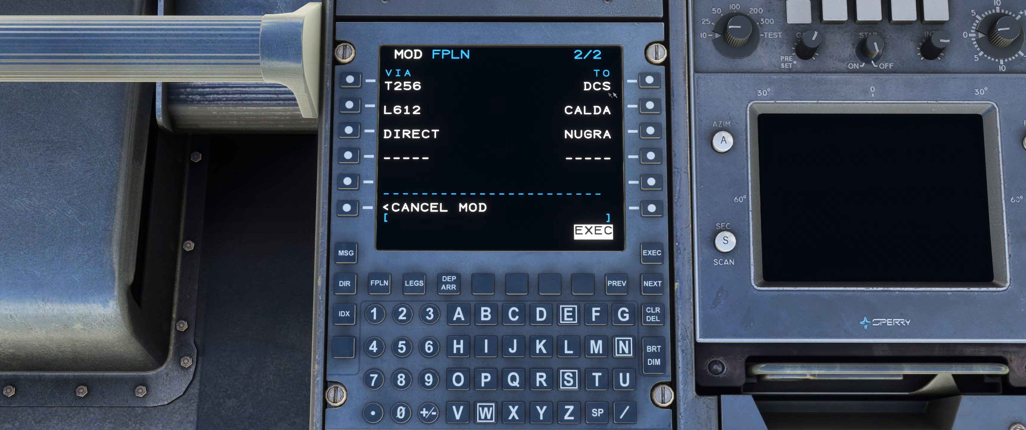
pyautogui.moveTo(641, 230)
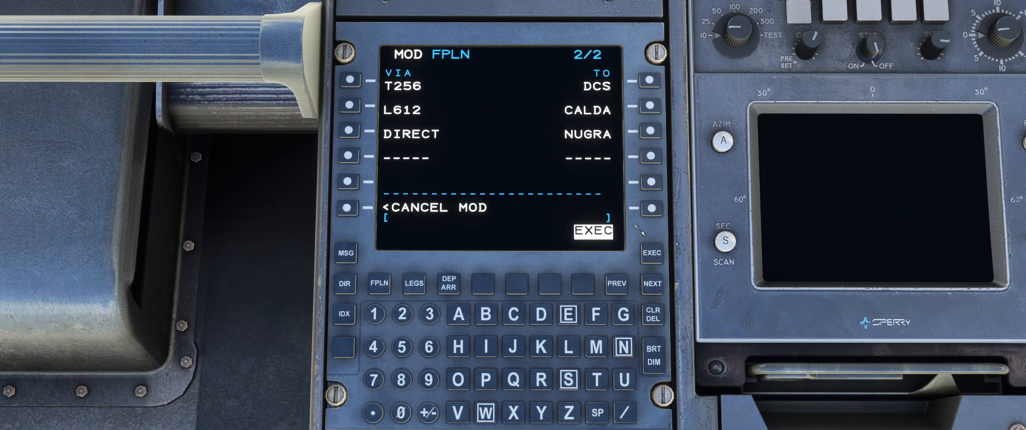
pyautogui.click(650, 253)
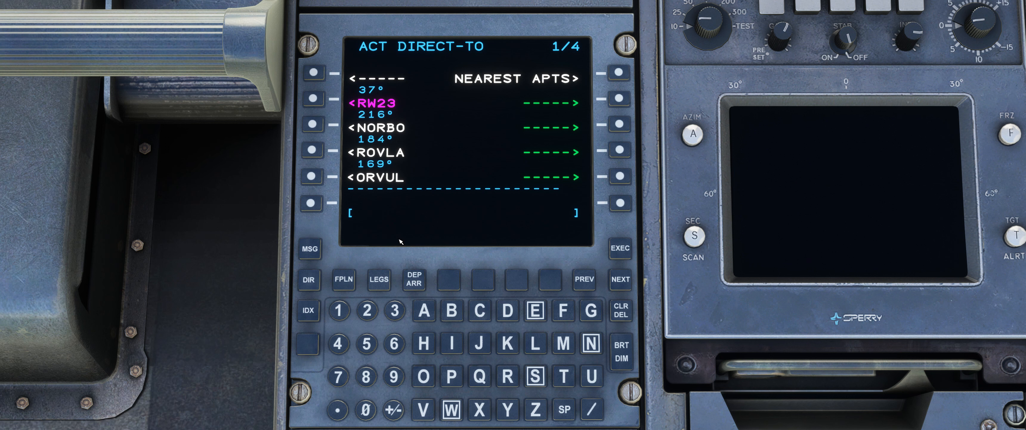
# From the LEGS page, place NORBO in the HOLD AT box to create a pending hold
pyautogui.click(378, 280)
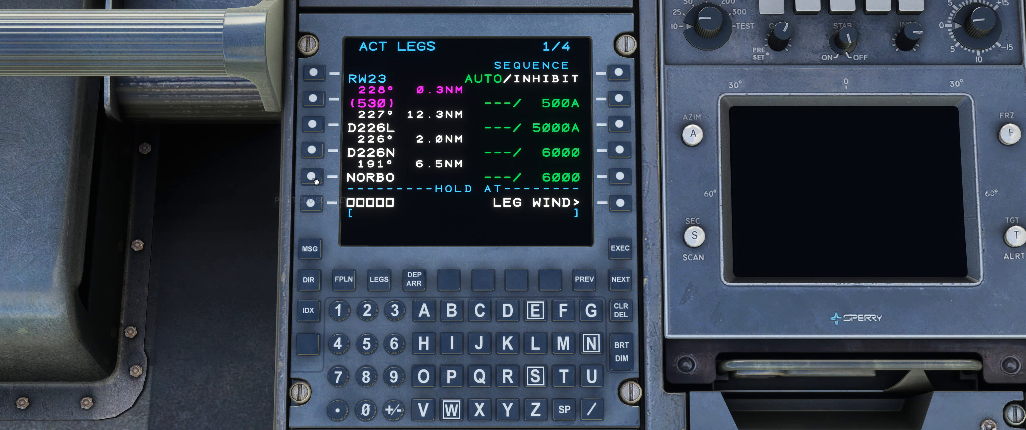
pyautogui.click(312, 176)
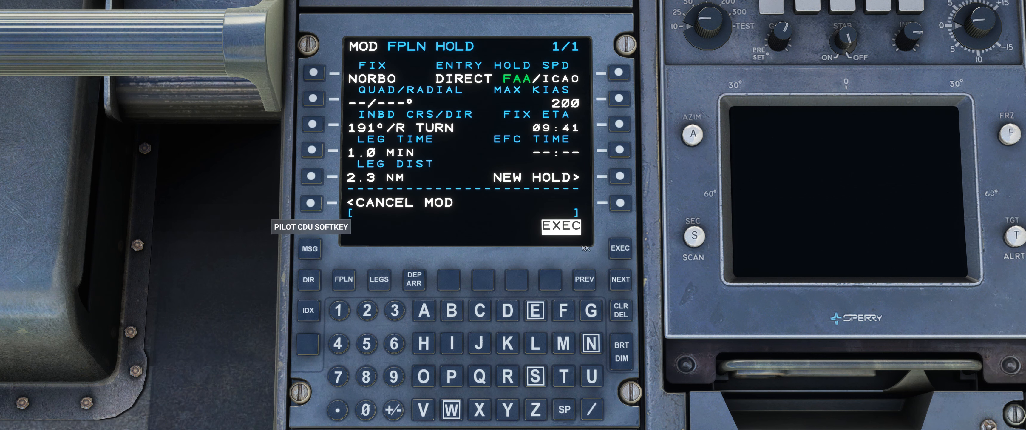